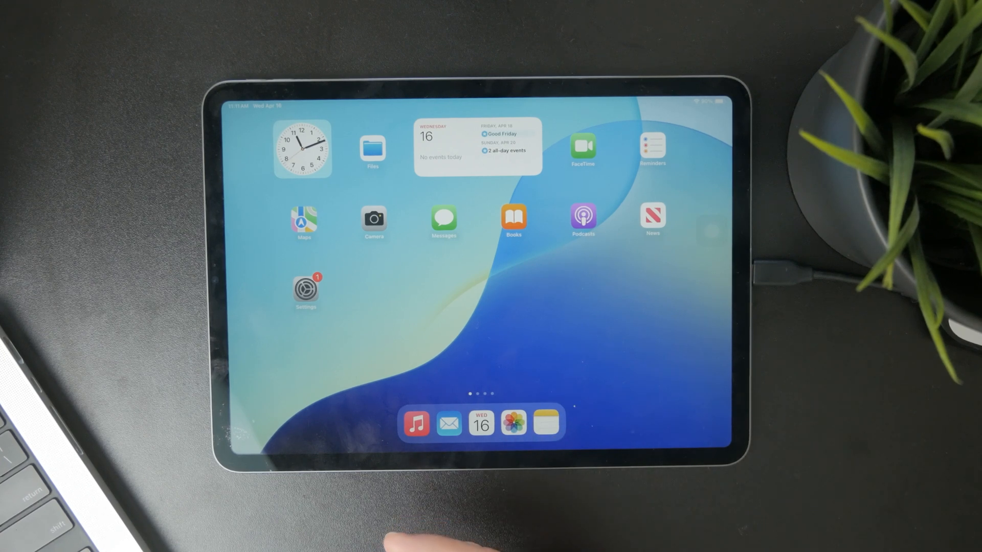
Search the App Store for VLC media player and open its app page
{"action": "type", "text": "number"}
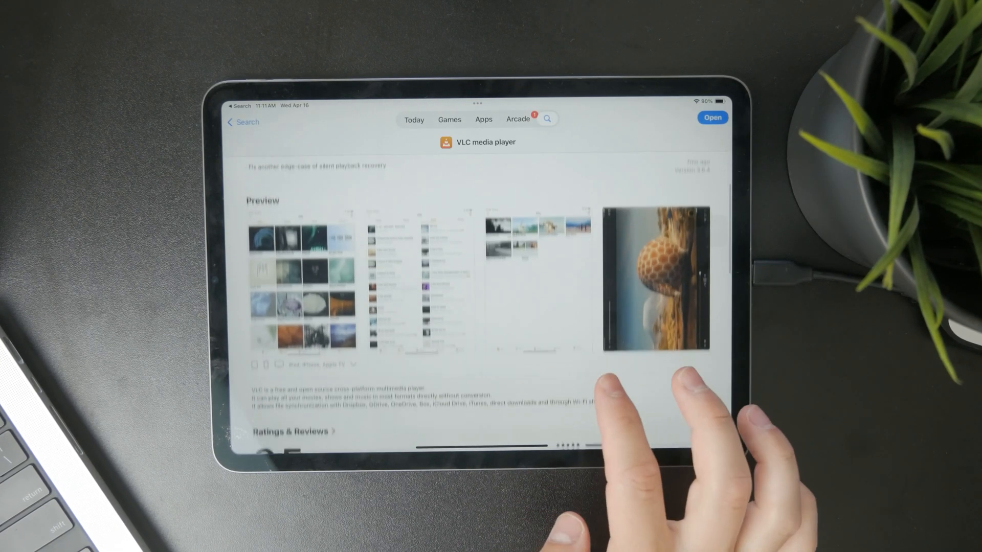
Launch VLC media player from its App Store page
{"action": "scroll", "scroll_direction": "down", "scroll_amount": 3}
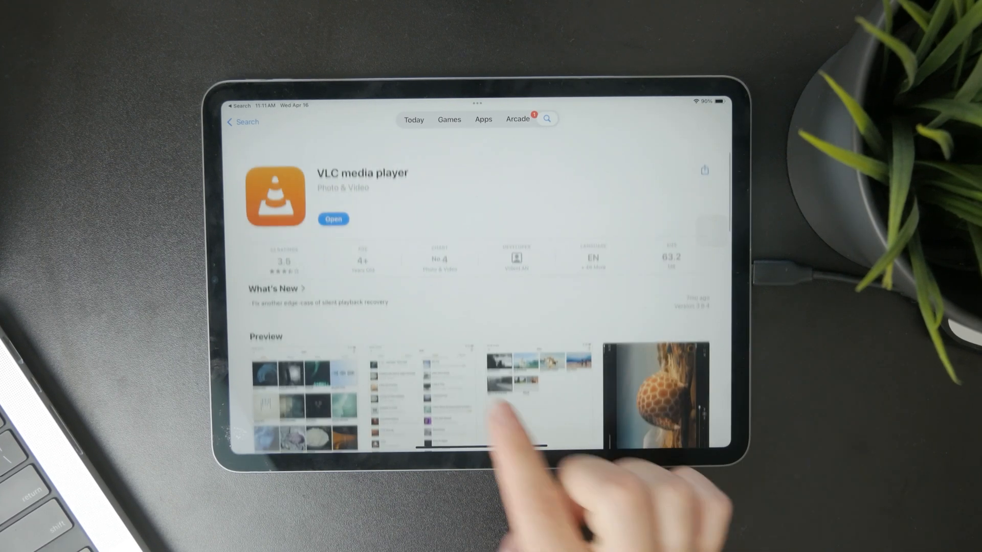
{"action": "left_click", "coordinate": [333, 219]}
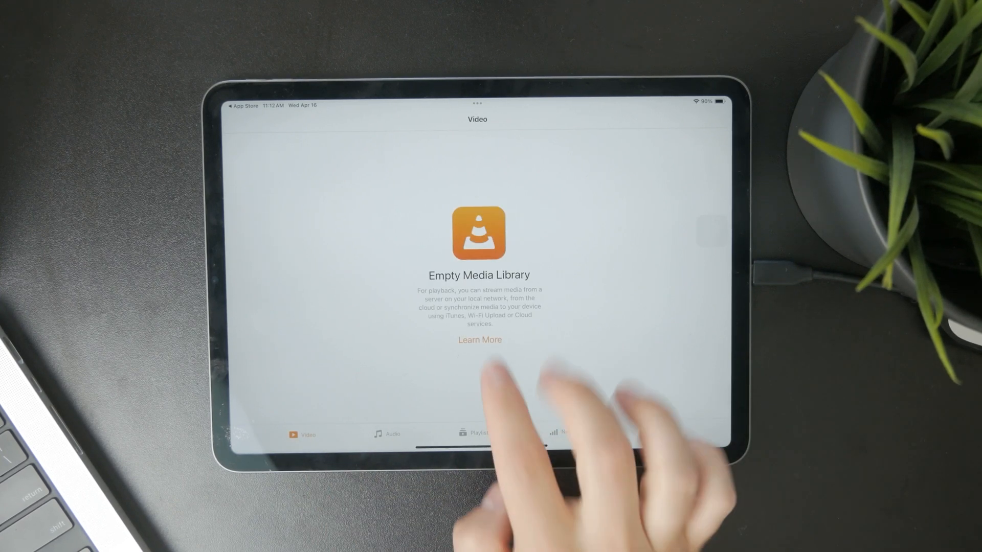
Open VLC's Learn More guide on adding media and swipe through its cards
{"action": "left_click", "coordinate": [480, 340]}
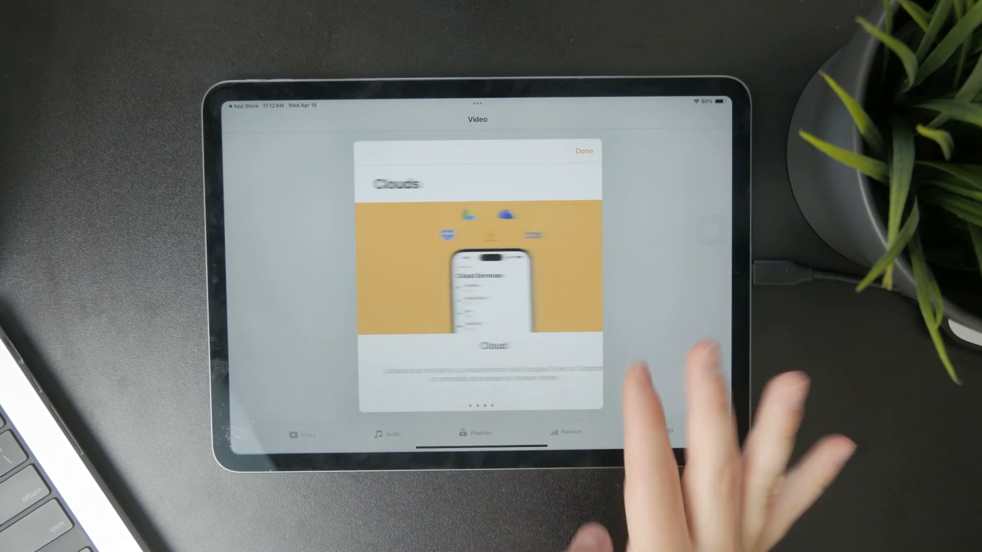
{"action": "scroll", "scroll_direction": "left", "scroll_amount": 3}
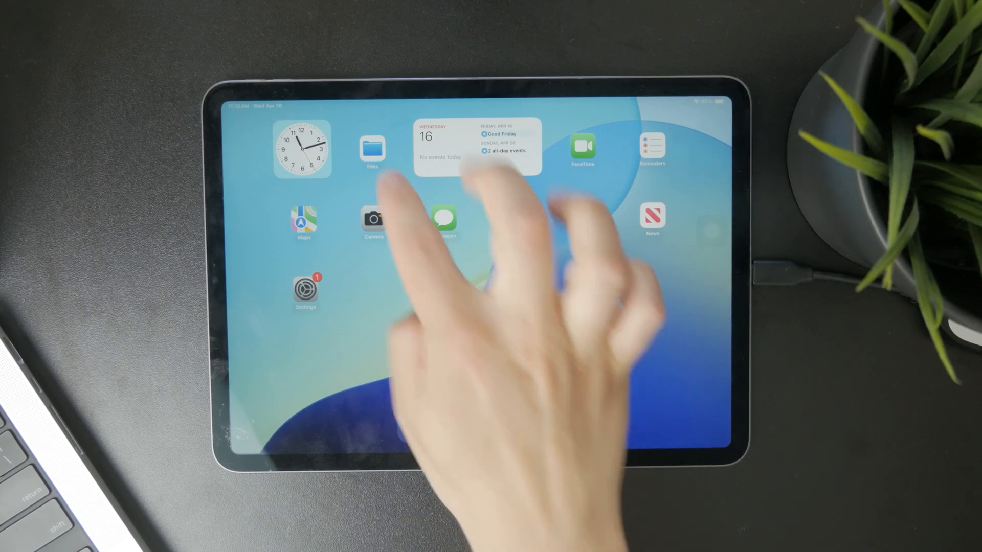
Browse On My iPad > VLC in Files, then select the external drive '3'
{"action": "left_click", "coordinate": [373, 149]}
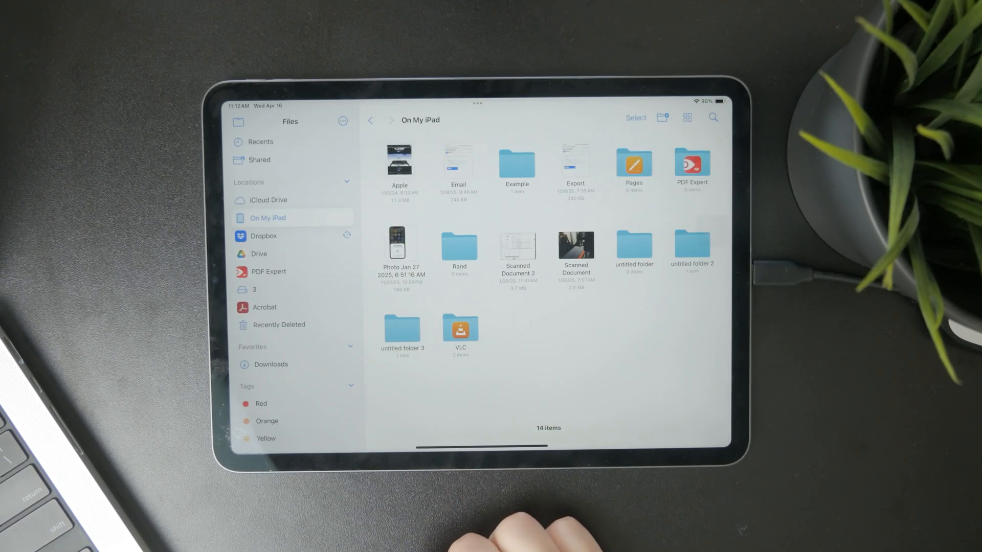
{"action": "double_click", "coordinate": [461, 327]}
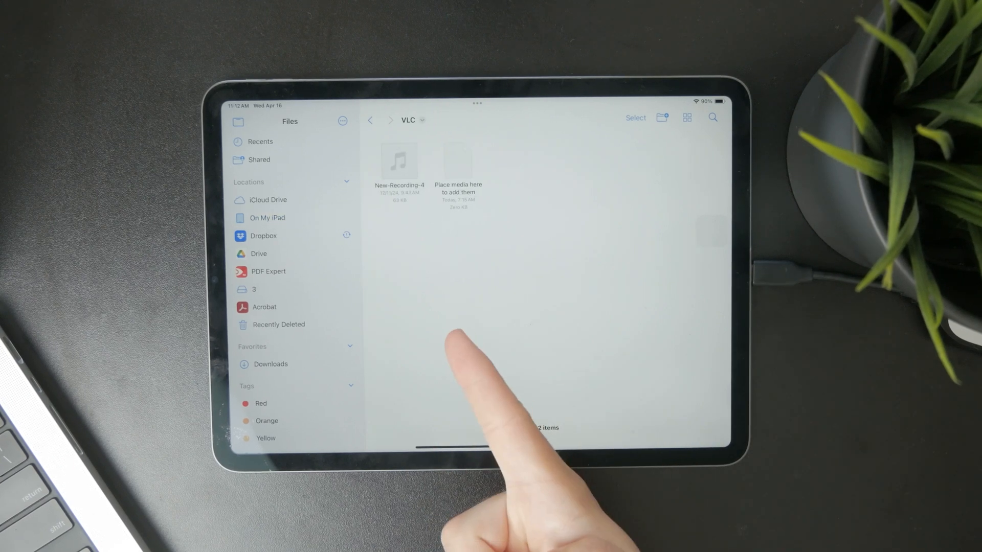
{"action": "left_click", "coordinate": [268, 218]}
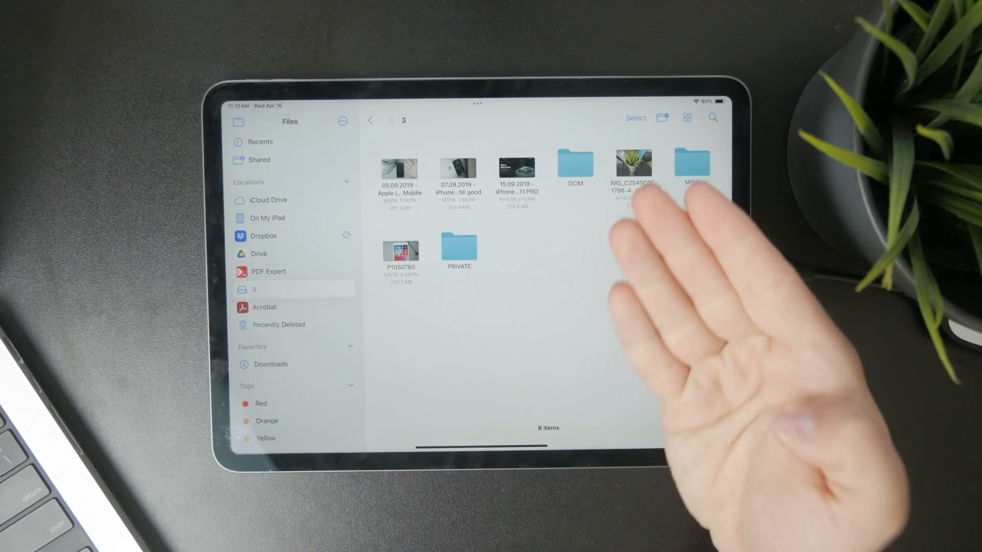
Move video P1100384 from DCIM > 110_PANA into the VLC folder
{"action": "double_click", "coordinate": [575, 168]}
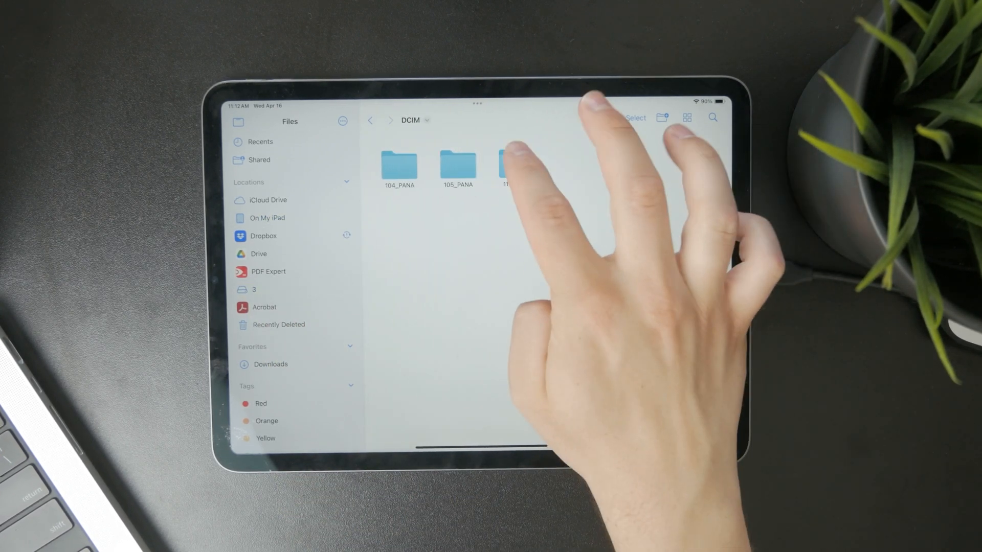
{"action": "left_click", "coordinate": [506, 165]}
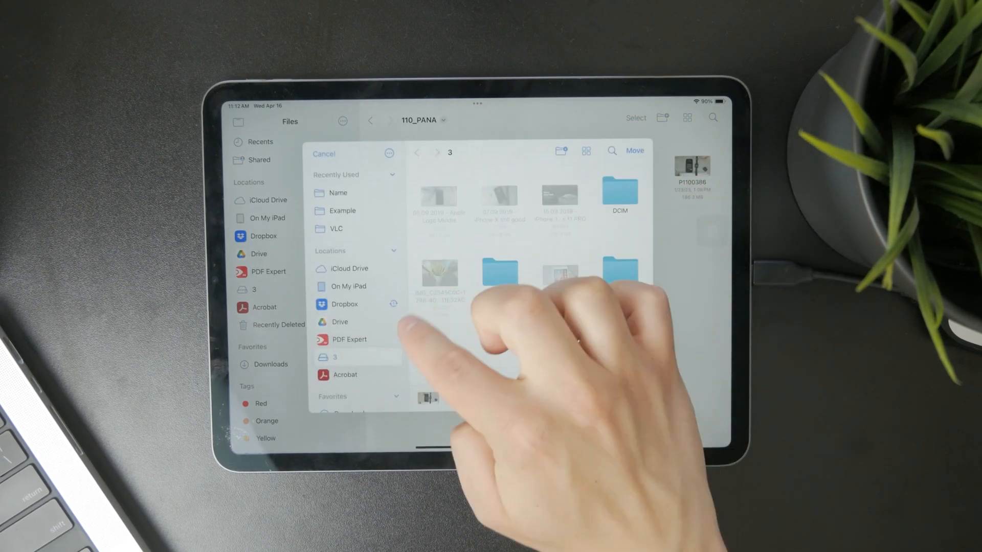
{"action": "left_click", "coordinate": [348, 286]}
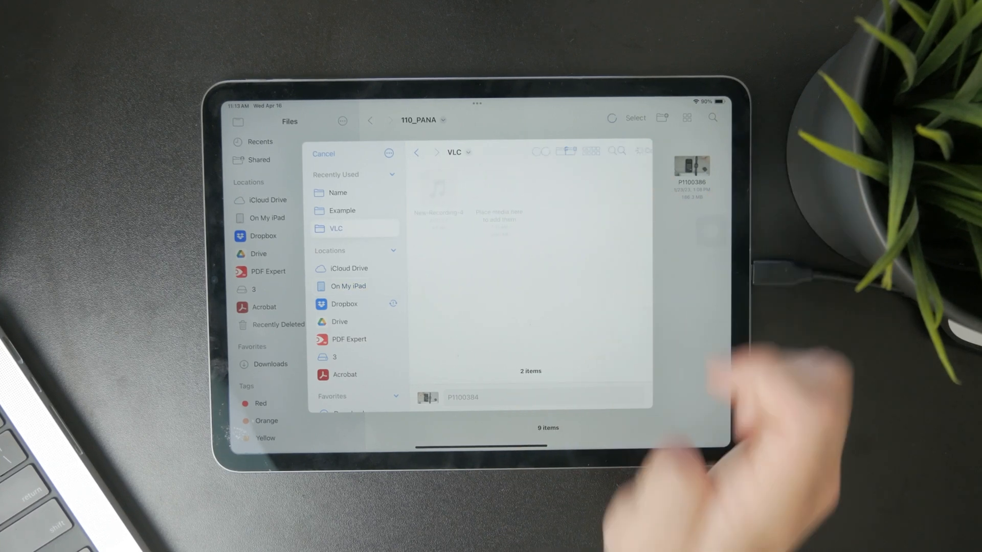
{"action": "left_click", "coordinate": [323, 153]}
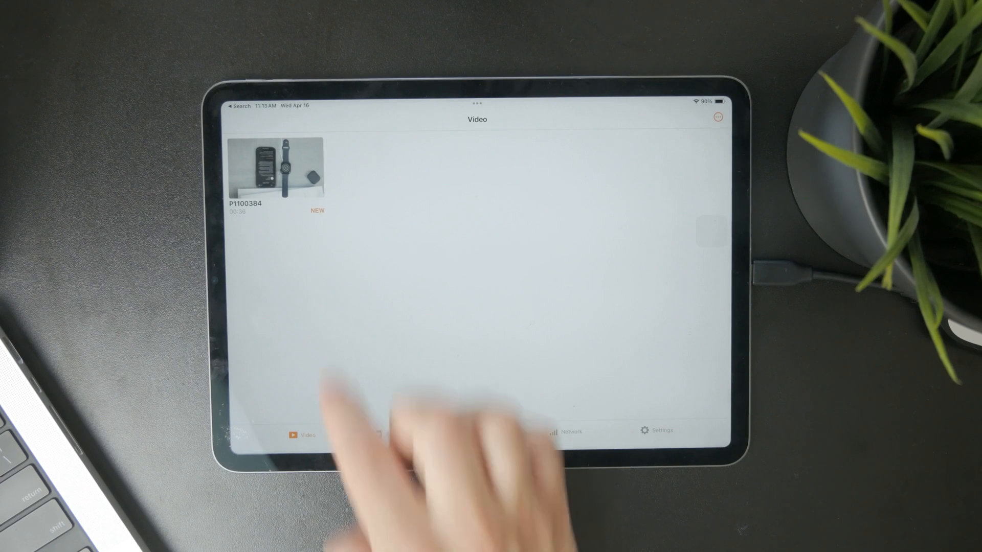
Play P1100384 from VLC's Video library, then close the player and go home
{"action": "left_click", "coordinate": [276, 169]}
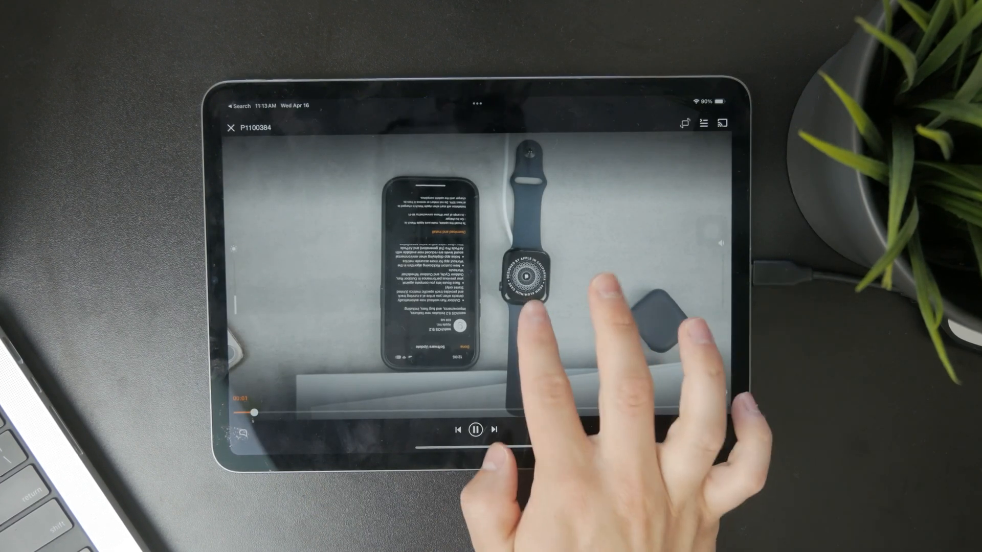
{"action": "left_click", "coordinate": [231, 128]}
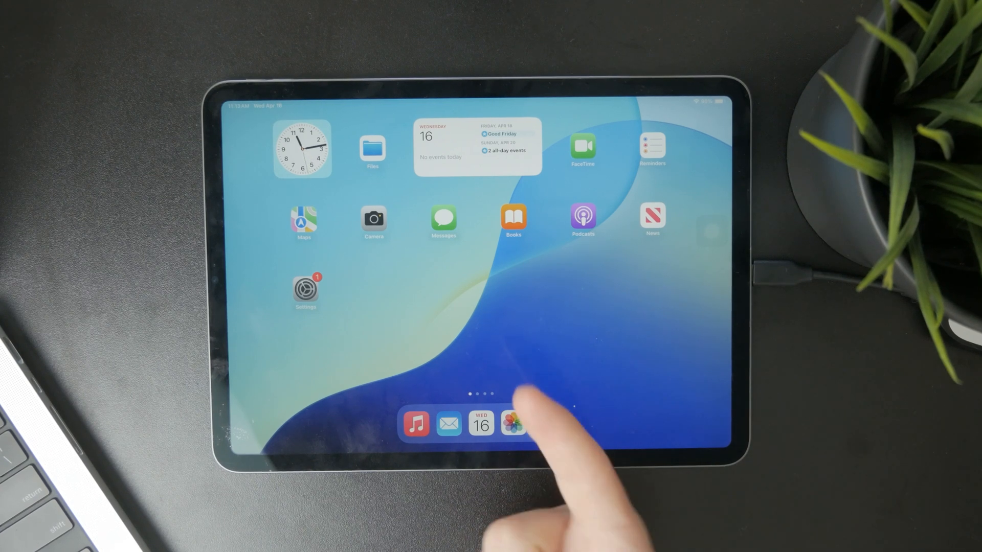
{"action": "left_click", "coordinate": [514, 423]}
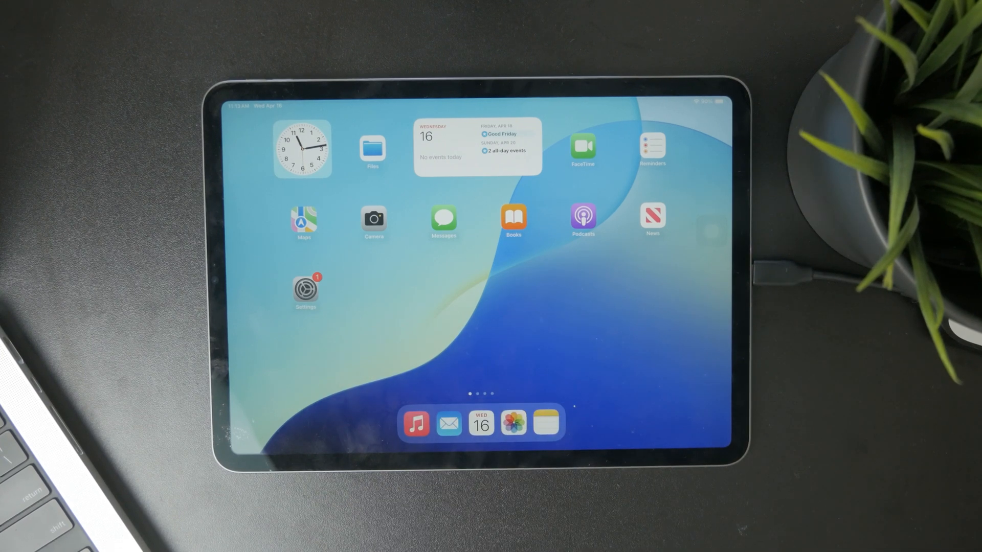